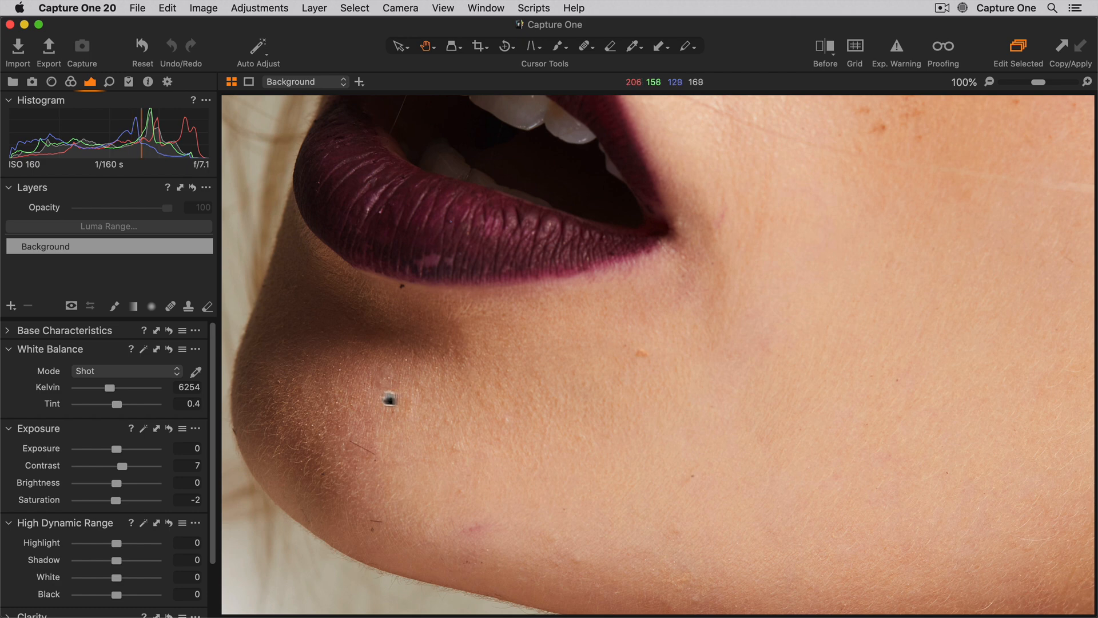
# Switch to the healing brush to start removing chin blemishes on a new heal layer
pyautogui.press('q')
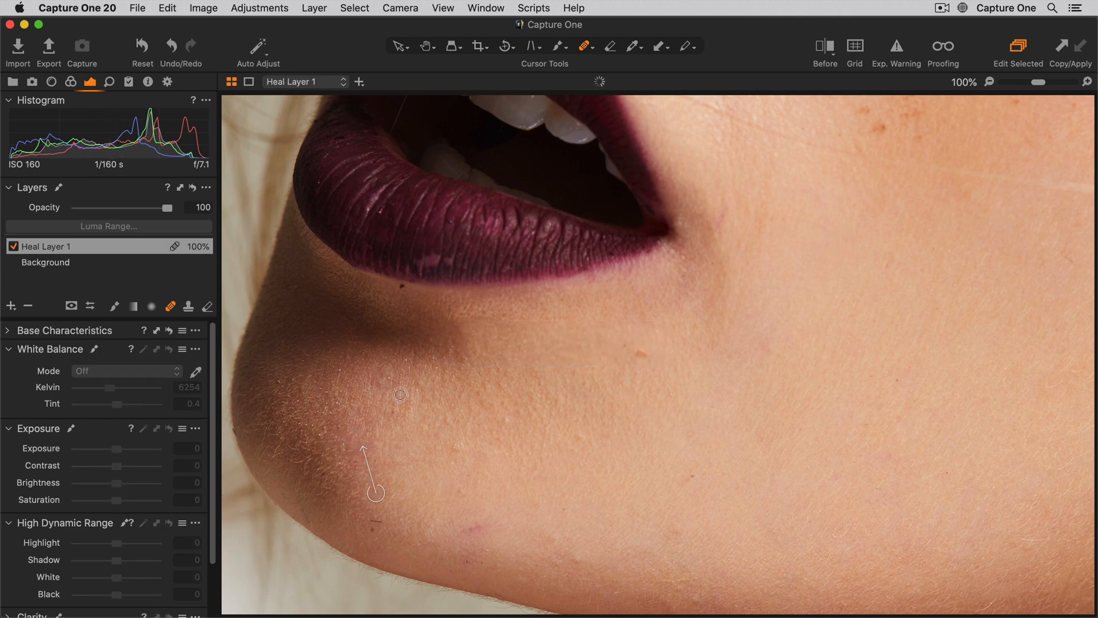
pyautogui.moveTo(401, 395)
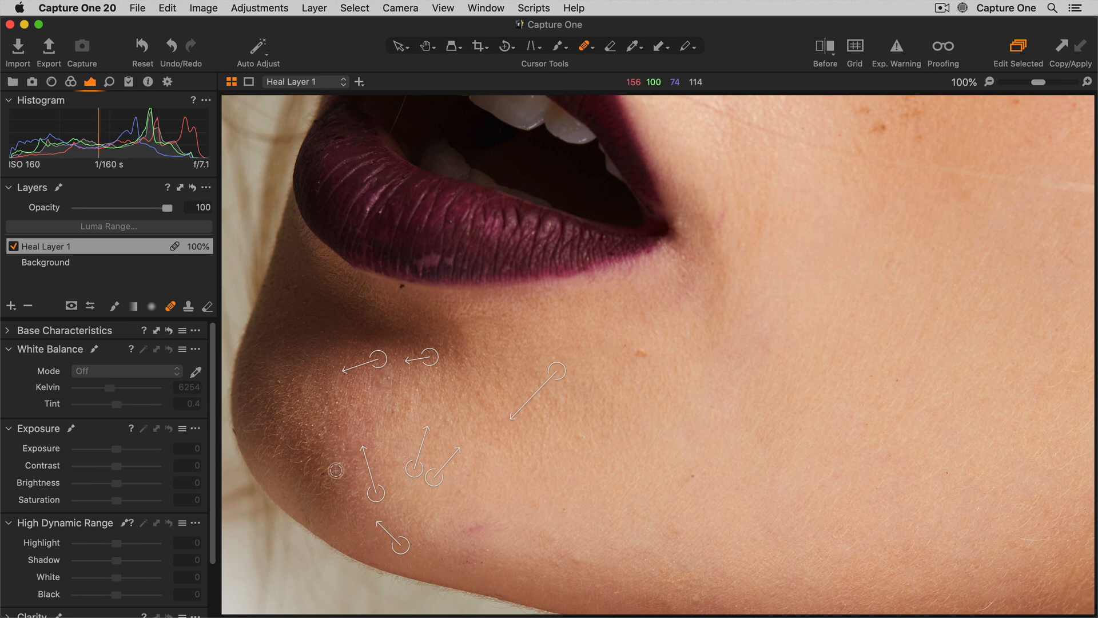
pyautogui.moveTo(534, 464)
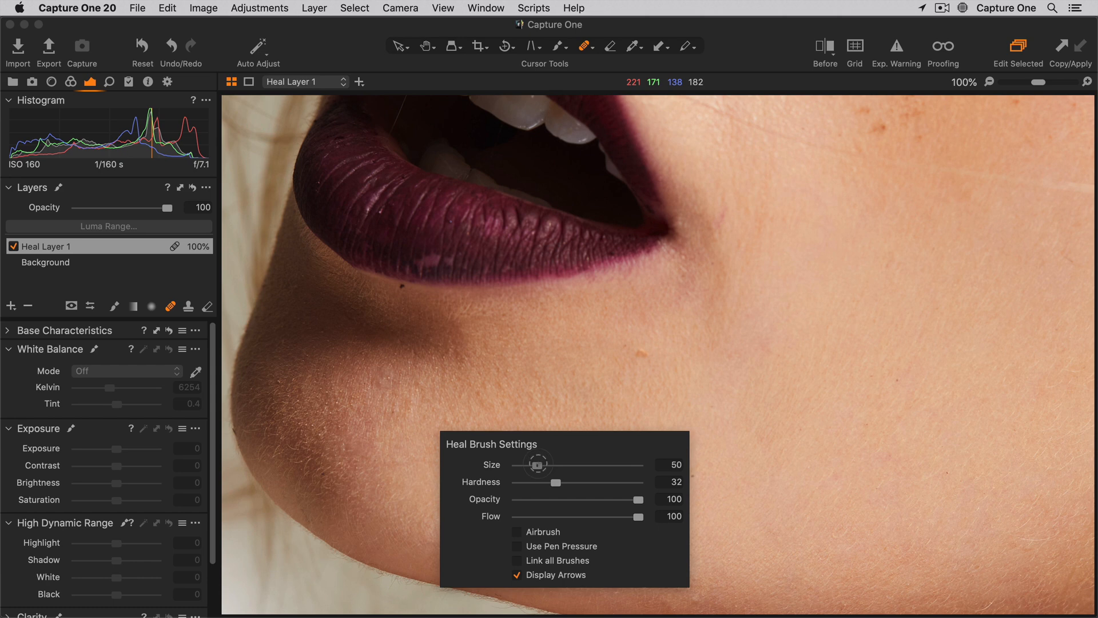
pyautogui.moveTo(462, 461)
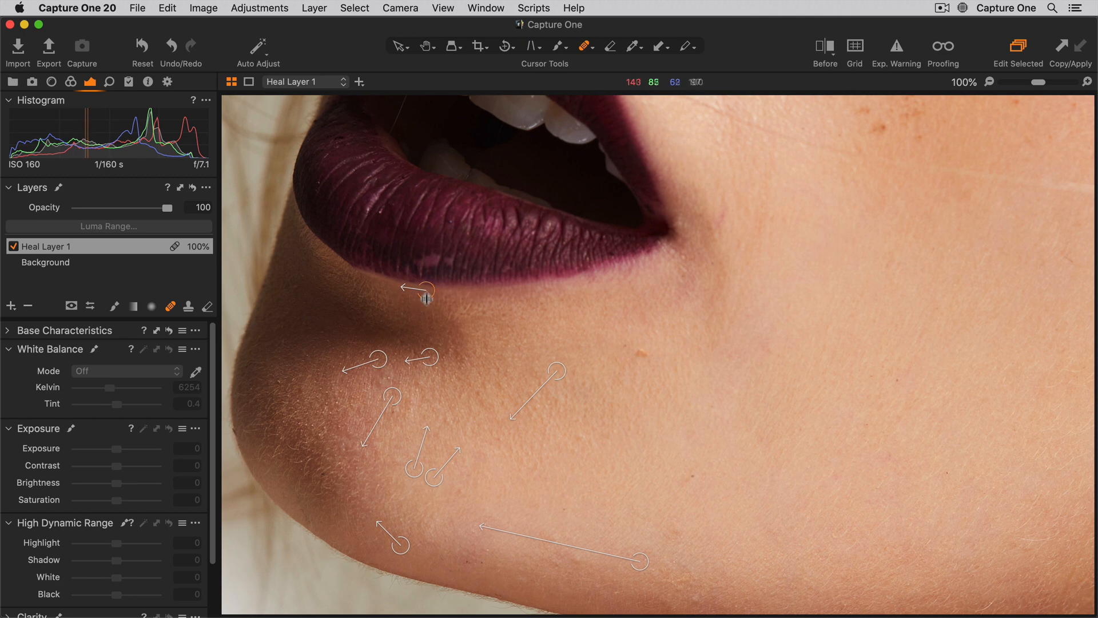
pyautogui.moveTo(426, 320)
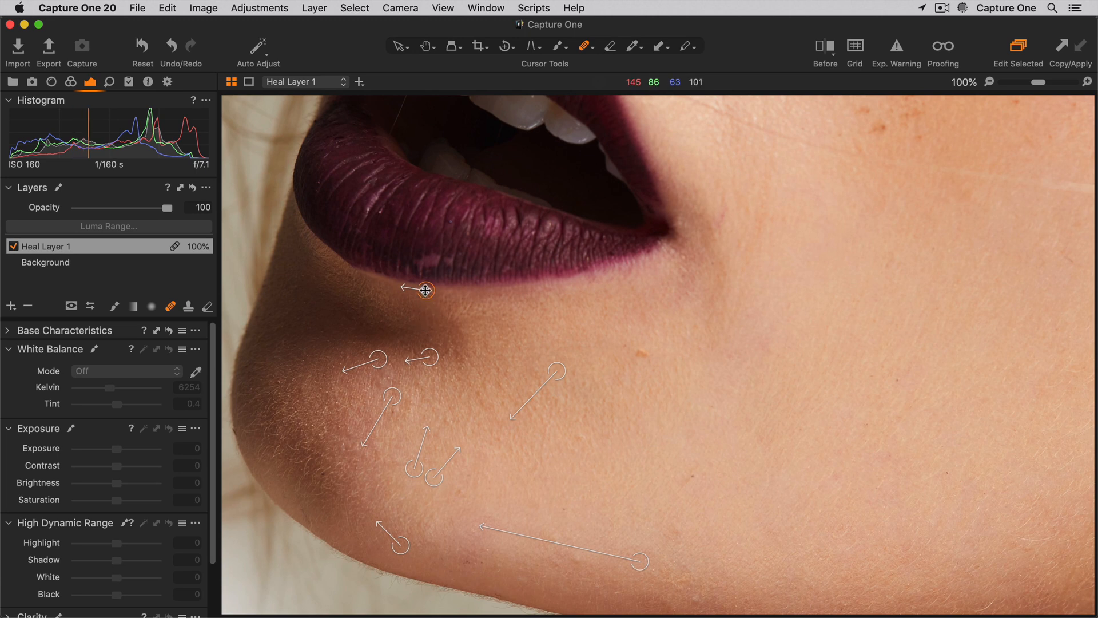
pyautogui.moveTo(394, 324)
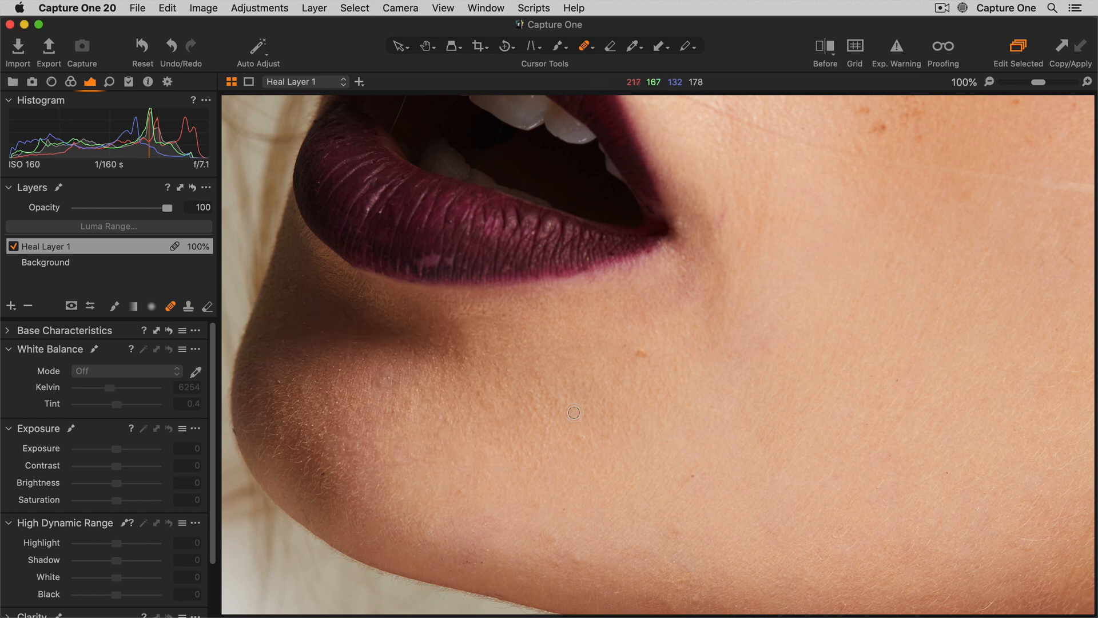
# Compare the healed chin with the original, then lower Heal Layer 1 opacity to about 81%
pyautogui.click(640, 351)
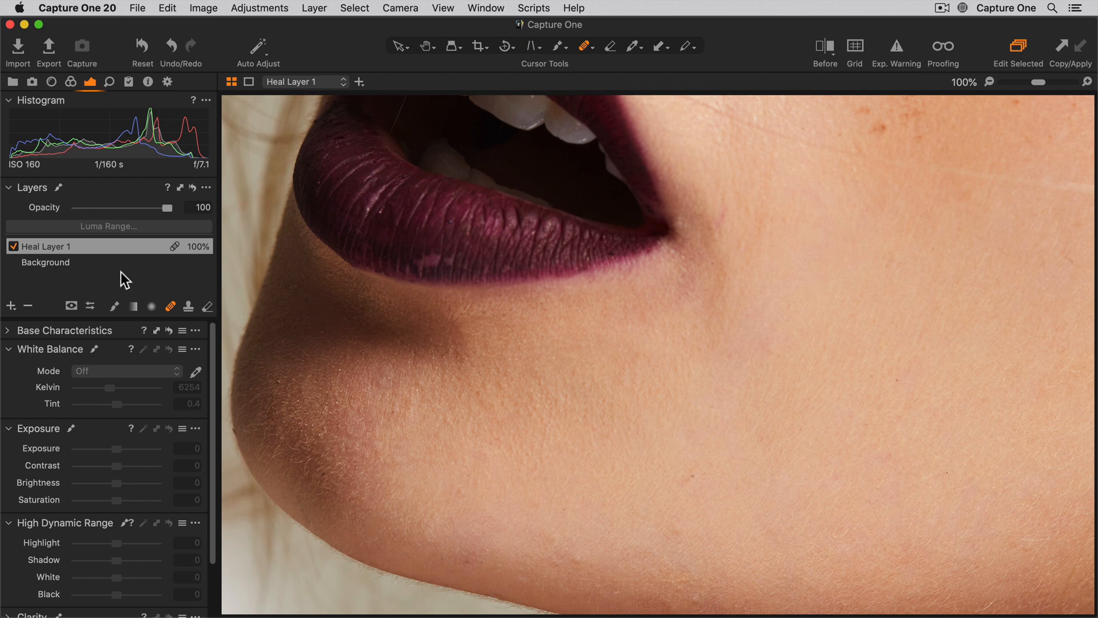
pyautogui.click(13, 246)
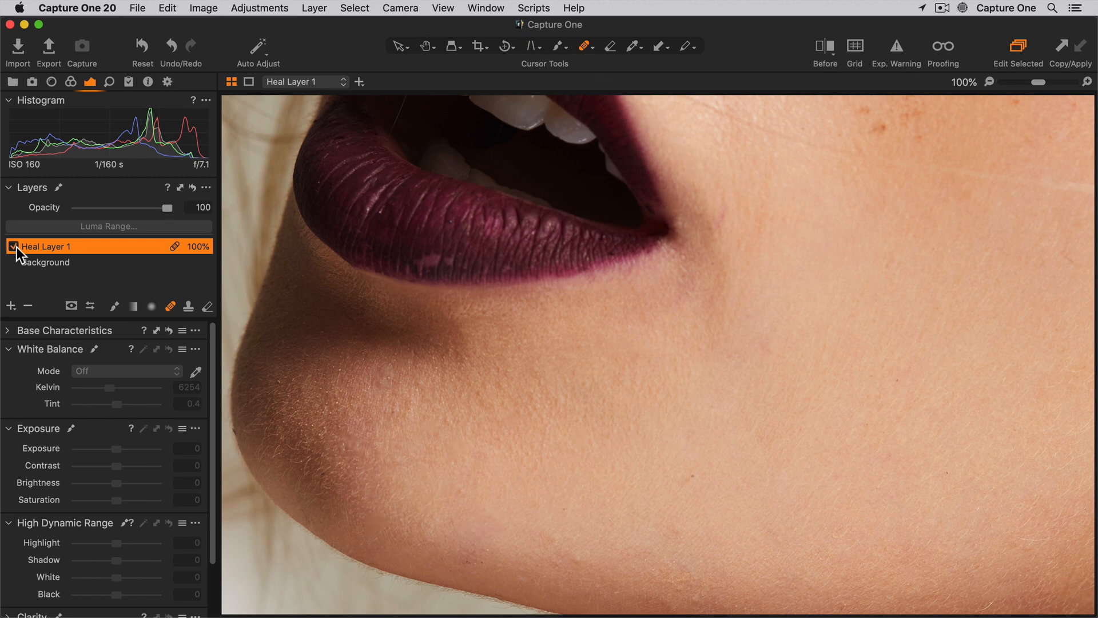
pyautogui.moveTo(165, 208); pyautogui.dragTo(158, 208)
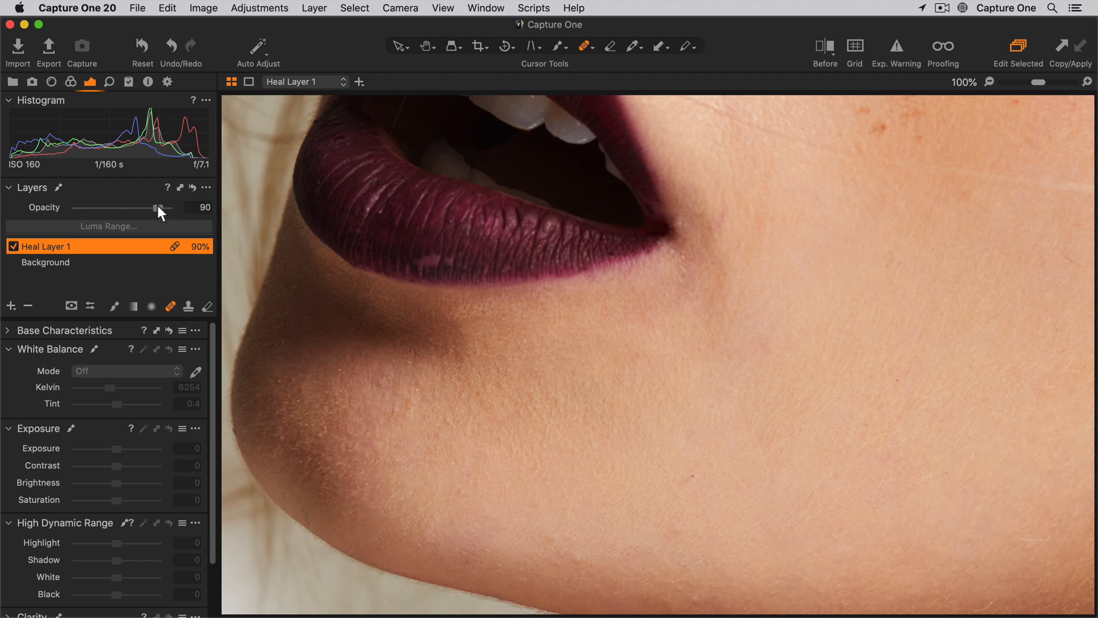
pyautogui.moveTo(158, 207); pyautogui.dragTo(166, 207)
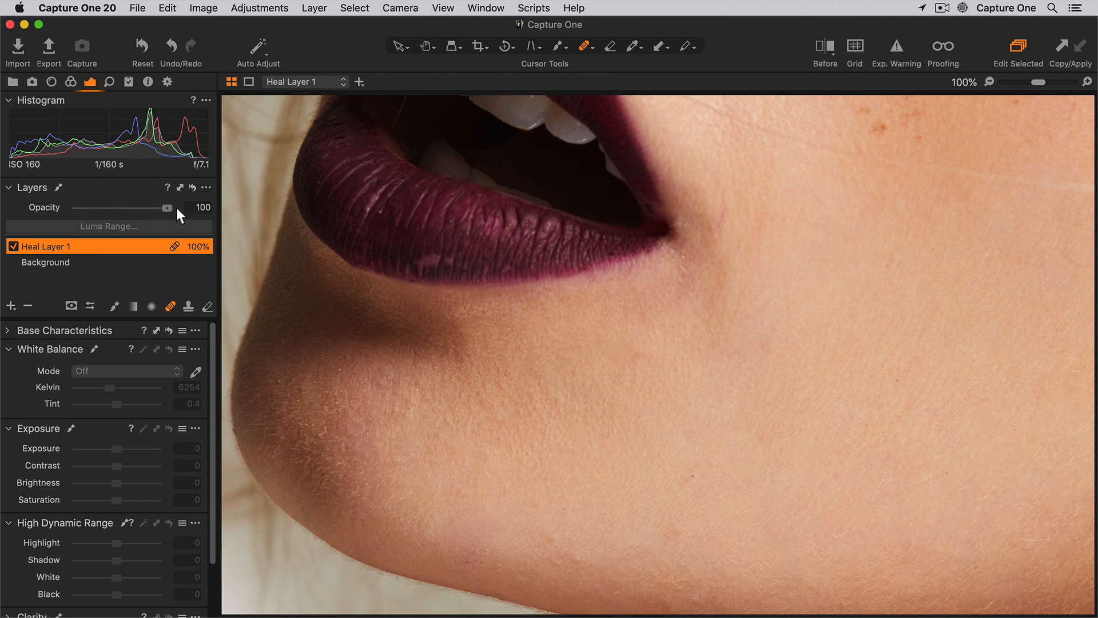
pyautogui.moveTo(168, 207); pyautogui.dragTo(132, 207)
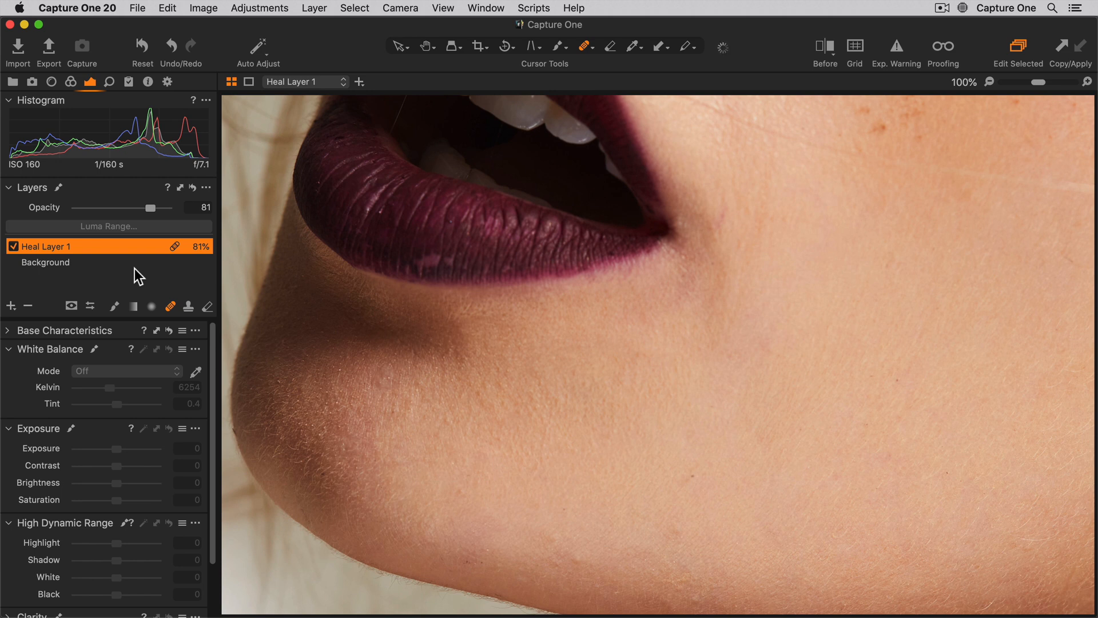
pyautogui.click(45, 246)
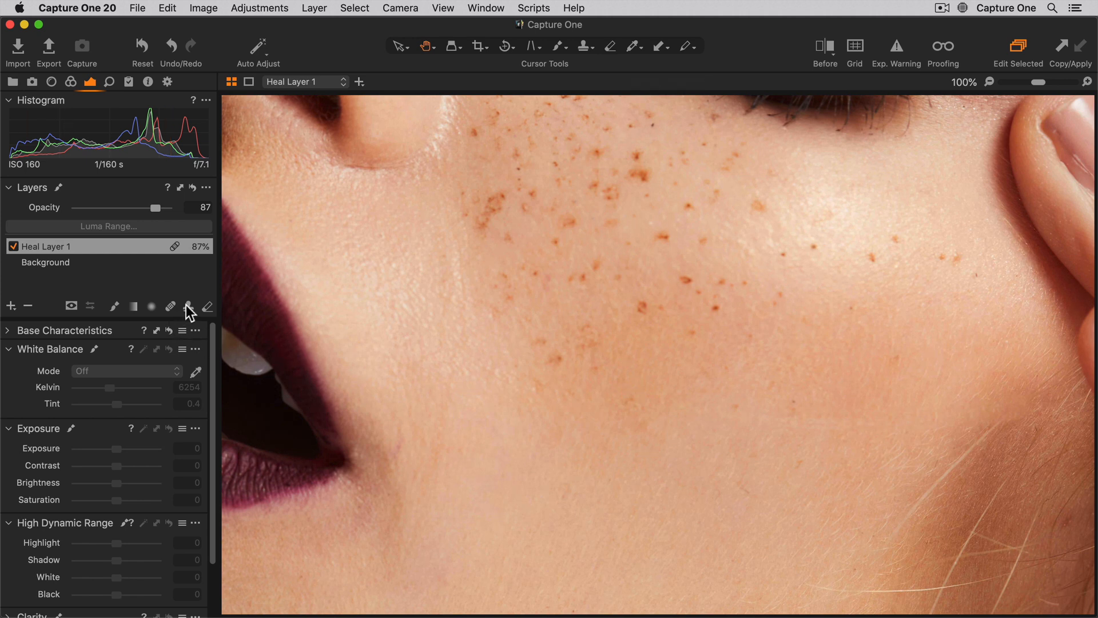
# Switch to the Clone Brush to start copying clean skin over the cheek freckles
pyautogui.press('s')
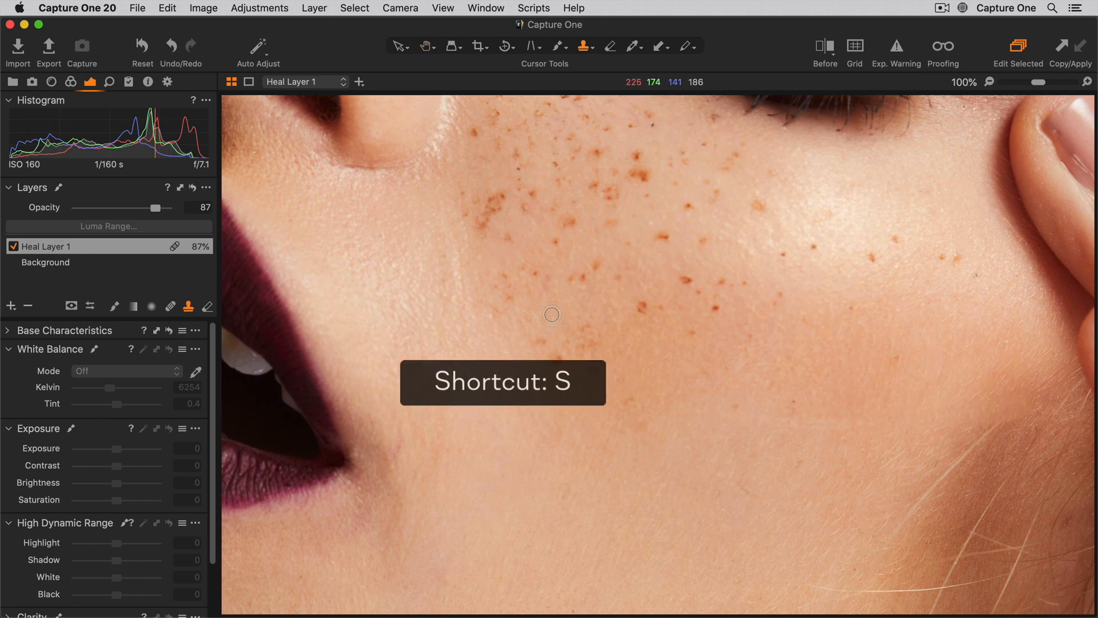
pyautogui.press('s')
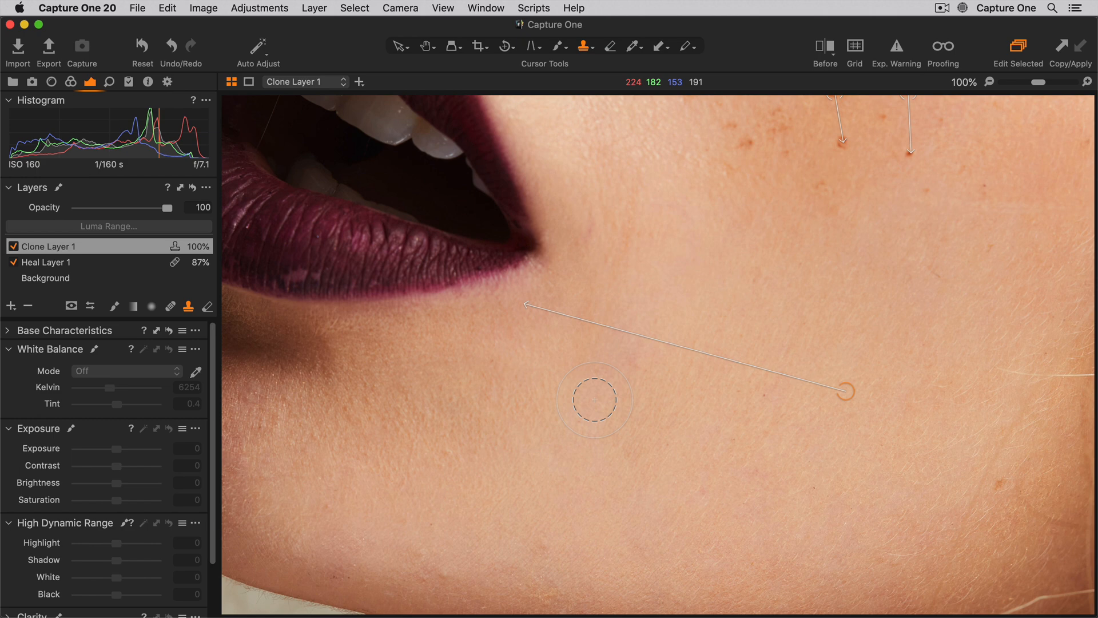
# Hide the clone source arrows, reselect Heal Layer 1, and bring up the new-layer options
pyautogui.press('q')
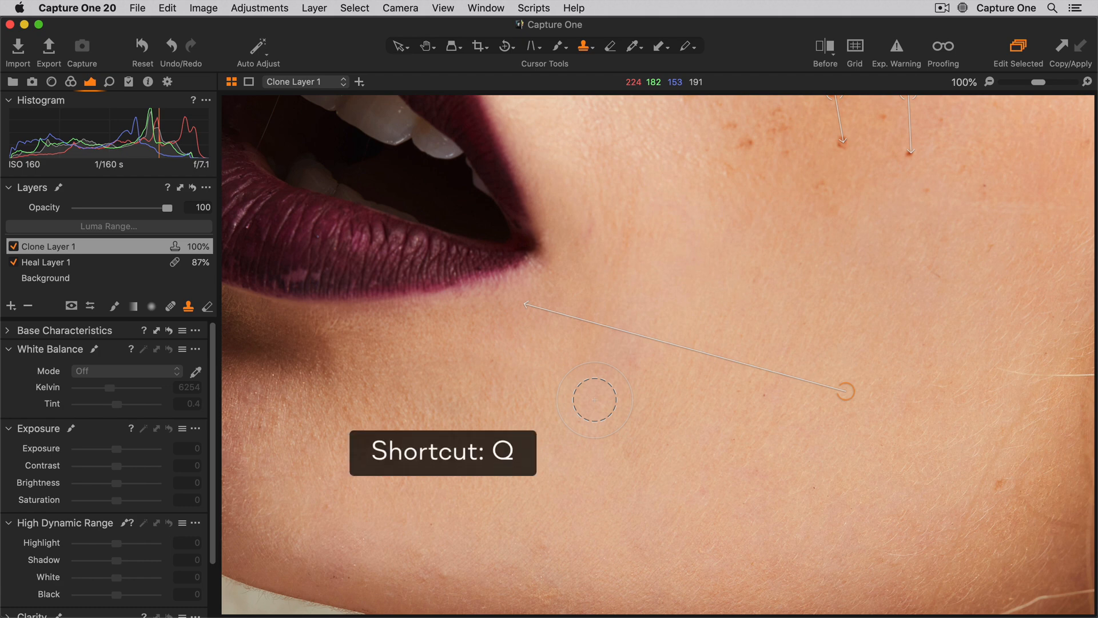
pyautogui.press('q')
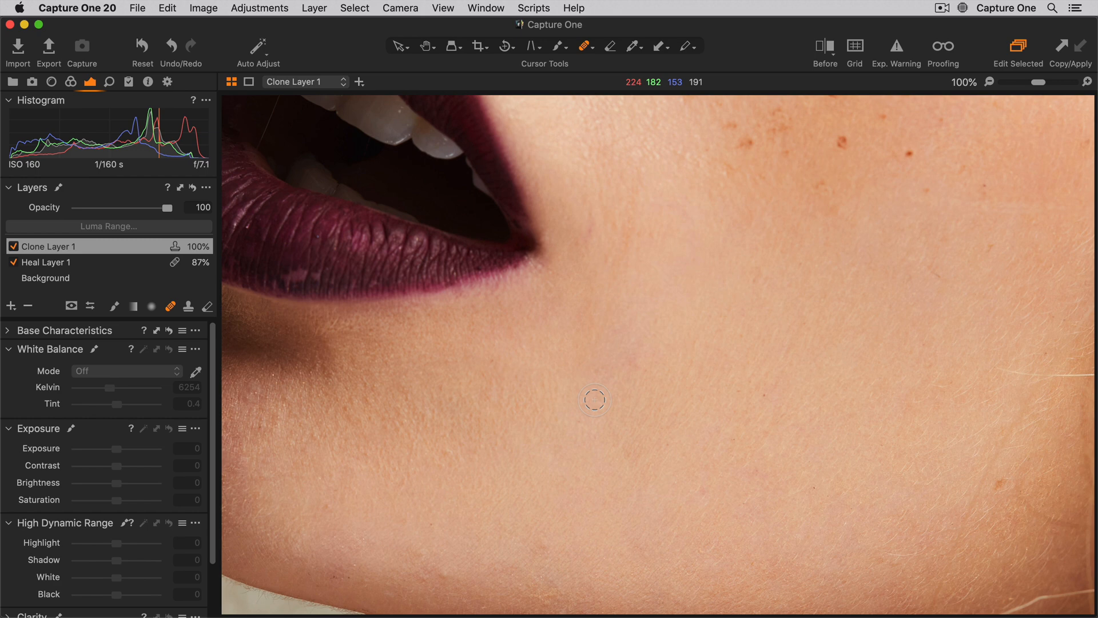
pyautogui.click(51, 262)
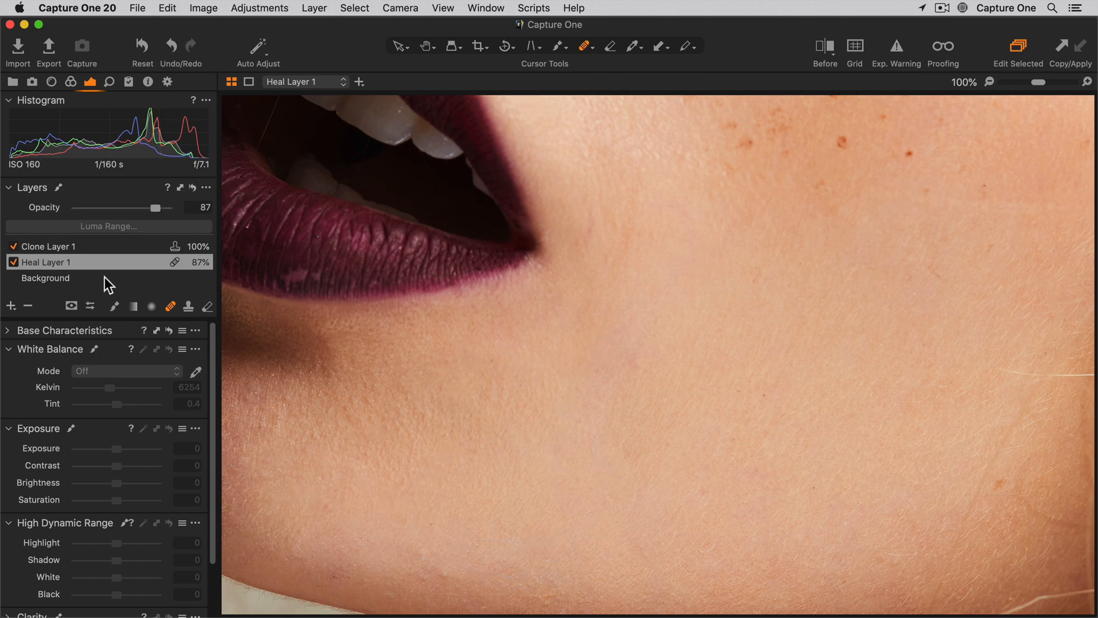
pyautogui.click(10, 306)
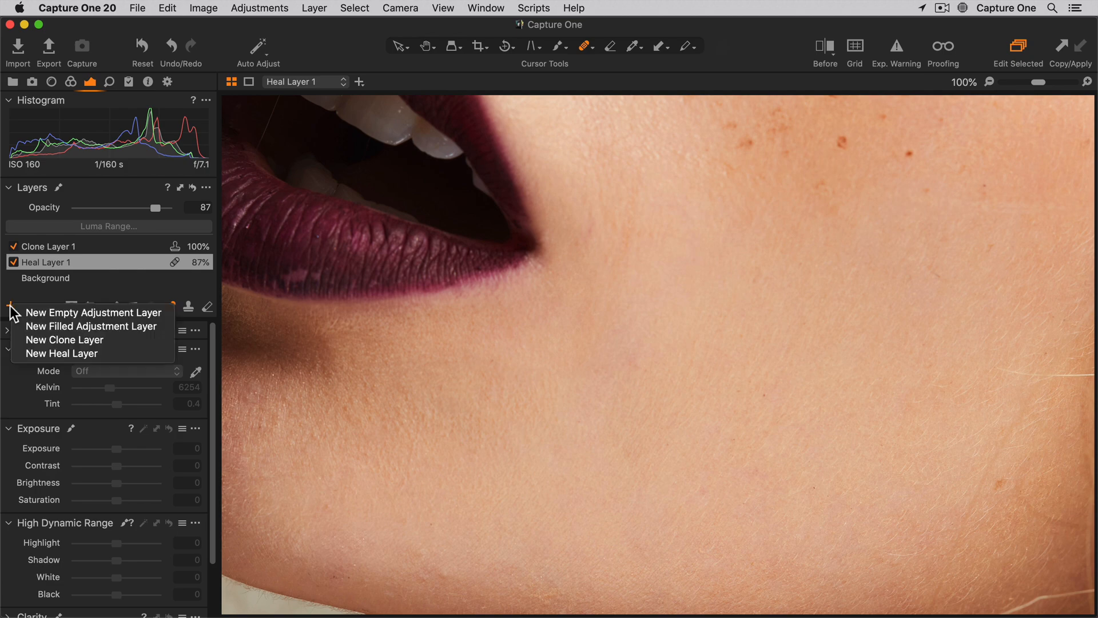